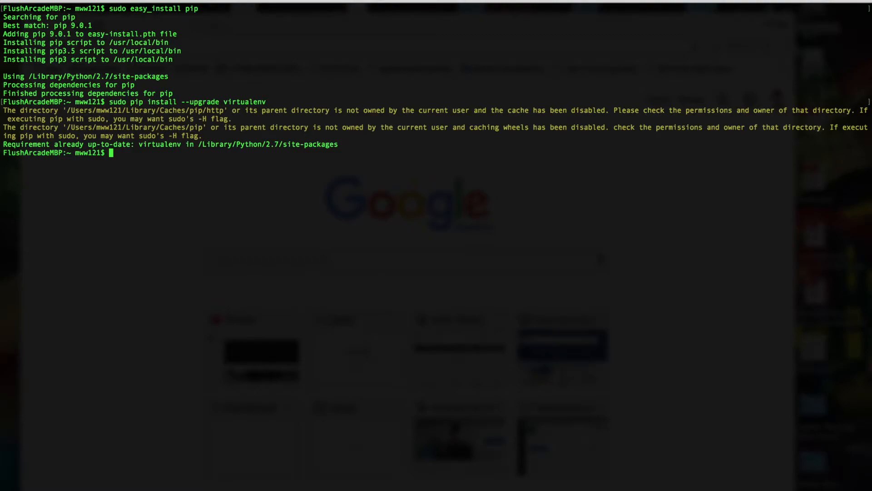
Step: Create the ~/tensorflow-1 virtualenv with --system-site-packages enabled
{"action": "type", "text": "vi"}
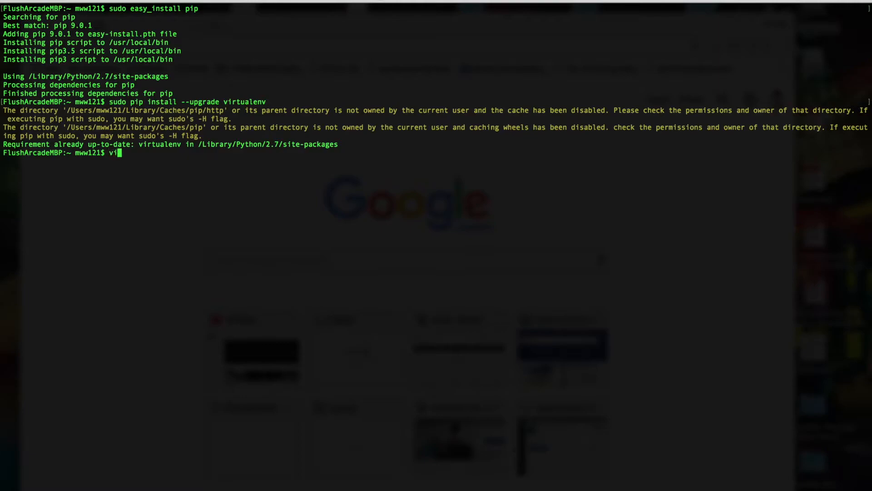
{"action": "type", "text": "rtualenv"}
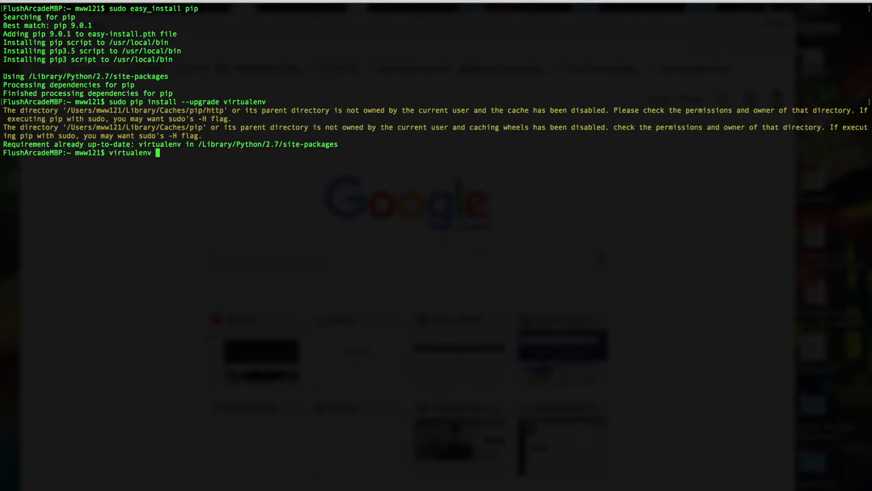
{"action": "type", "text": "--system-site-"}
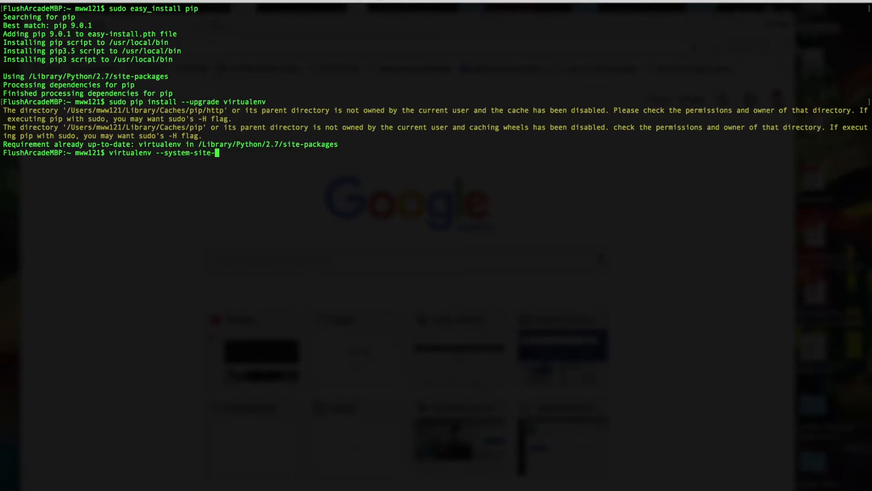
{"action": "type", "text": "packages"}
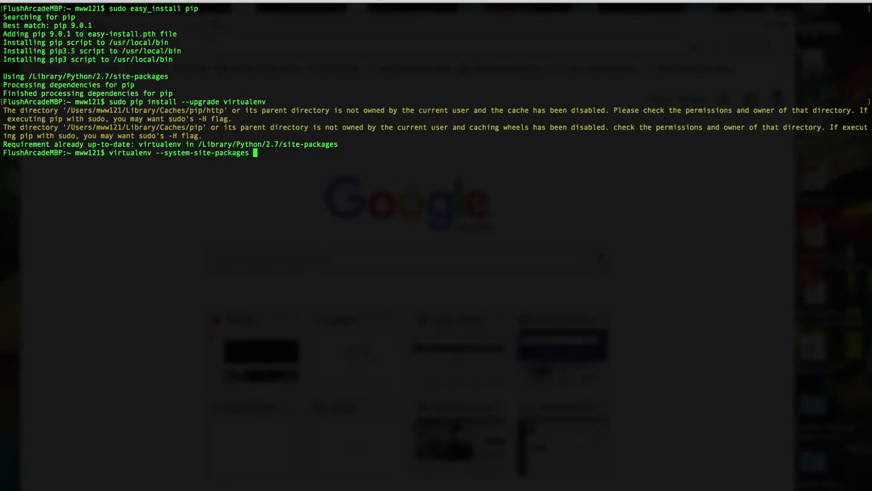
{"action": "type", "text": "~/tensorflow"}
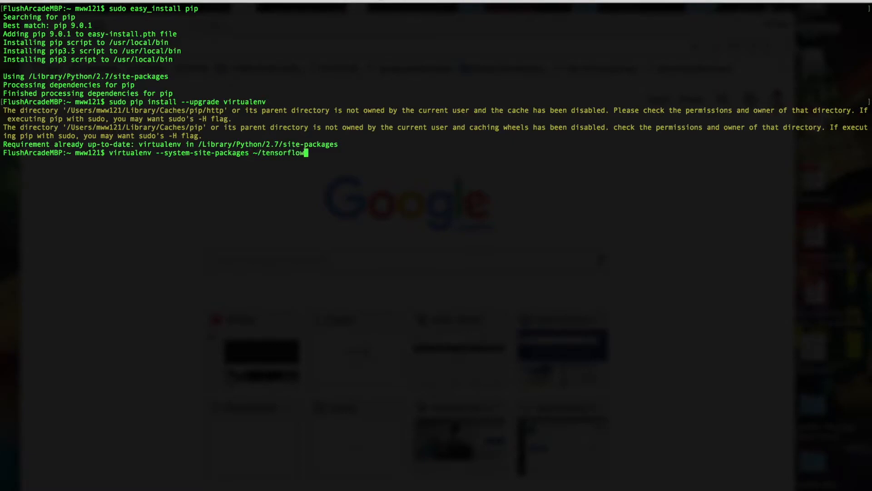
{"action": "type", "text": "-1"}
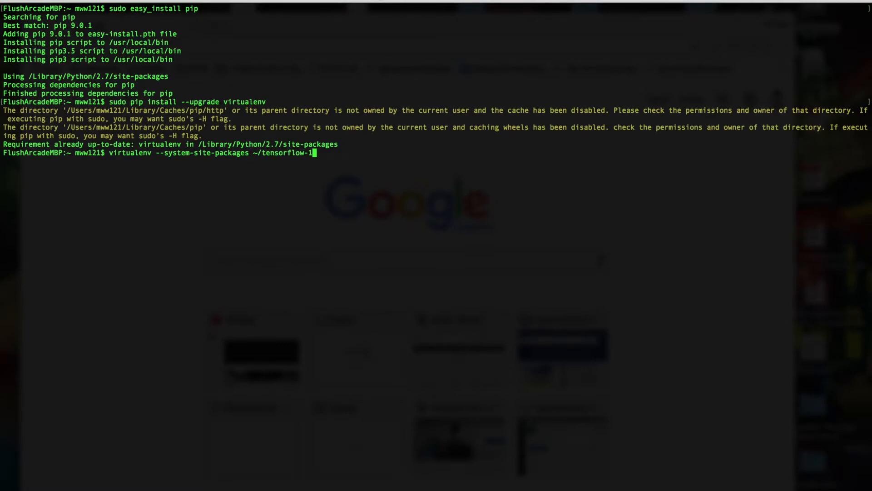
{"action": "key", "text": "Return"}
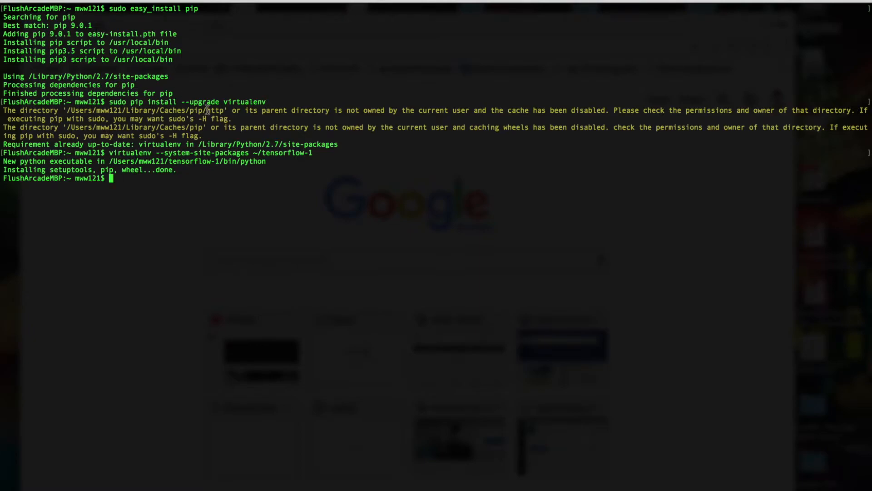
Step: Activate the environment with source ~/tensorflow-1/bin/activate
{"action": "type", "text": "source"}
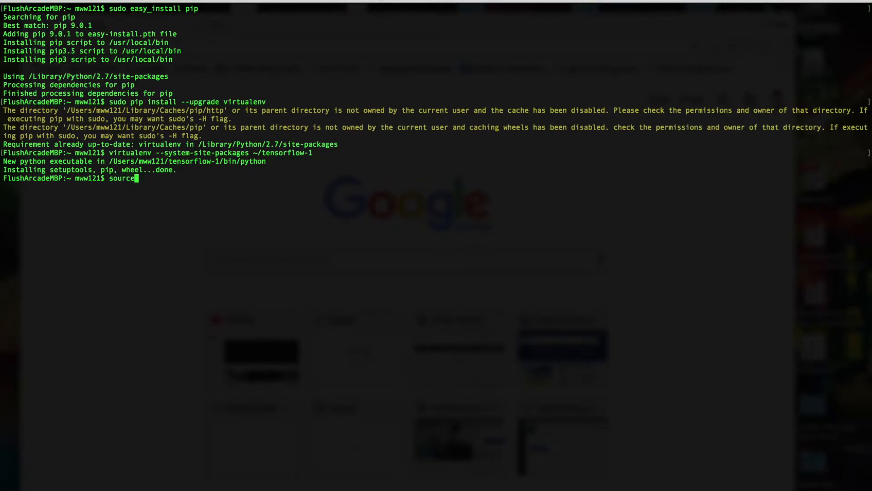
{"action": "type", "text": "~/tensorflow-1/"}
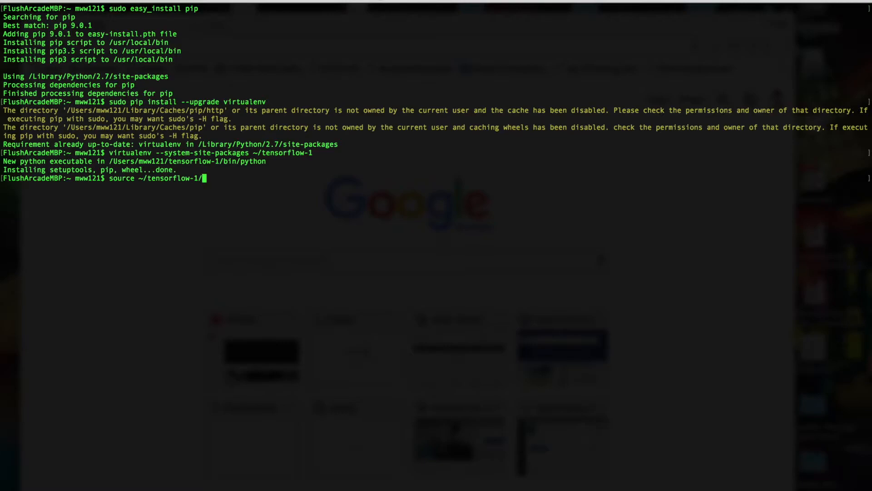
{"action": "key", "text": "Return"}
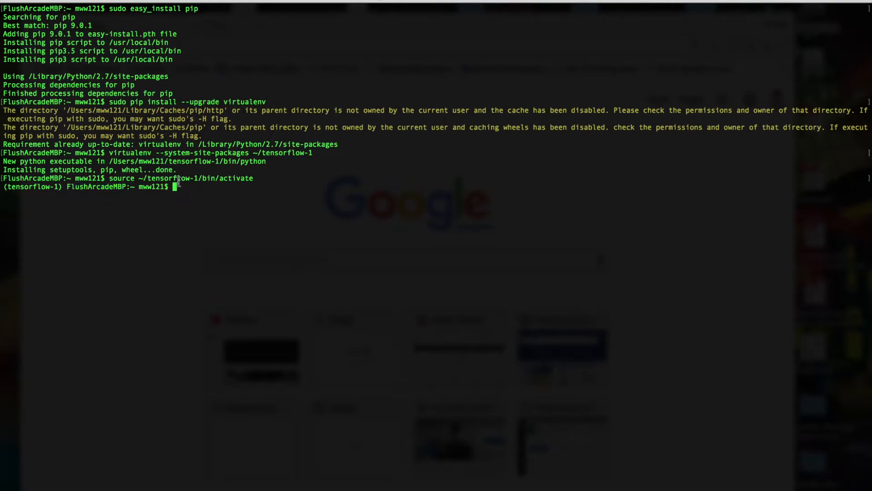
Step: Upgrade pip to 9.0.1 inside tensorflow-1 using easy_install
{"action": "type", "text": "easy"}
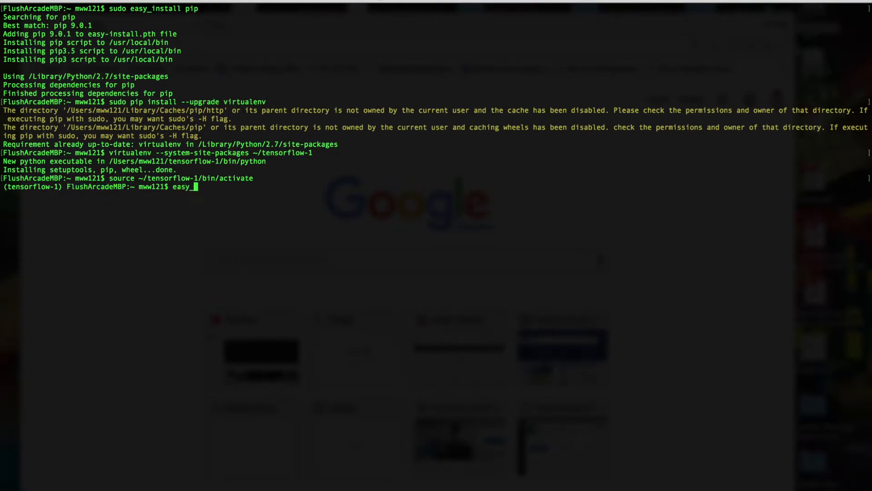
{"action": "type", "text": "_install pip"}
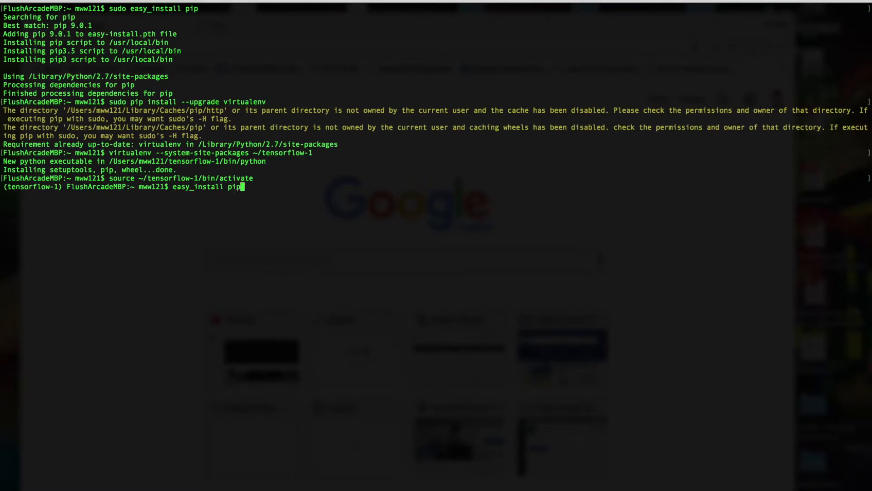
{"action": "key", "text": "Return"}
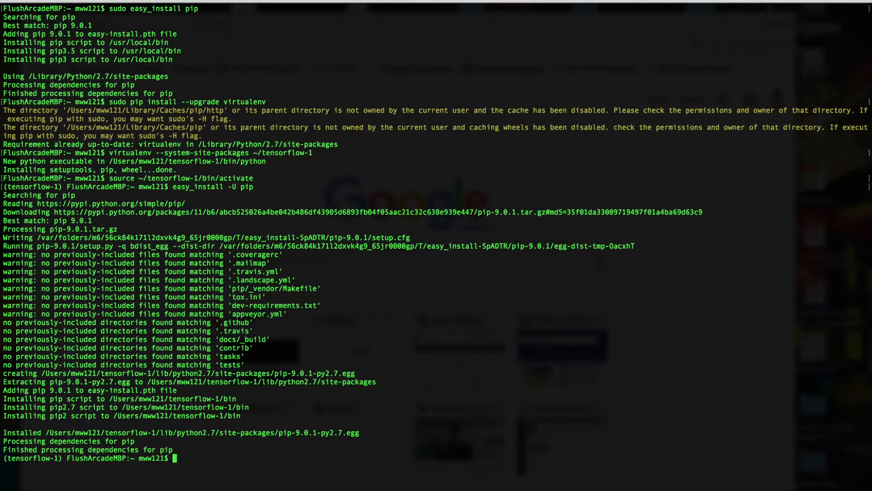
Step: Run pip install --upgrade tensorflow and confirm TensorFlow is already up to date
{"action": "type", "text": "pip inst"}
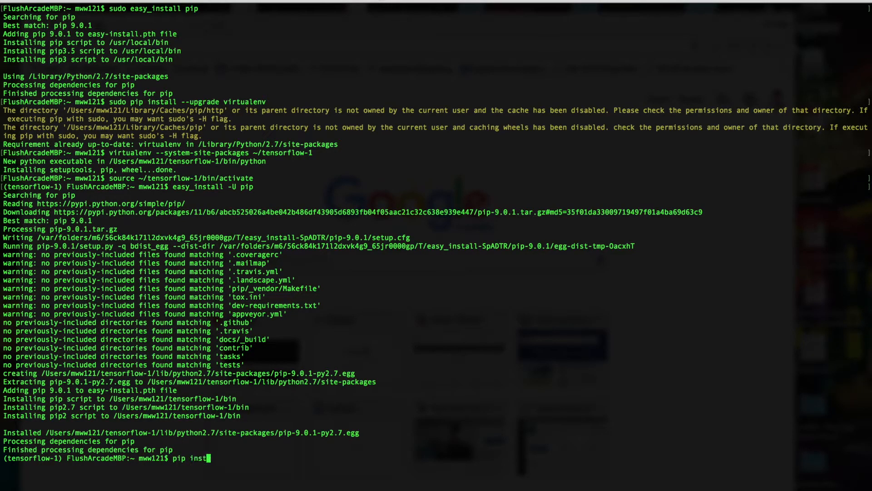
{"action": "type", "text": "all --"}
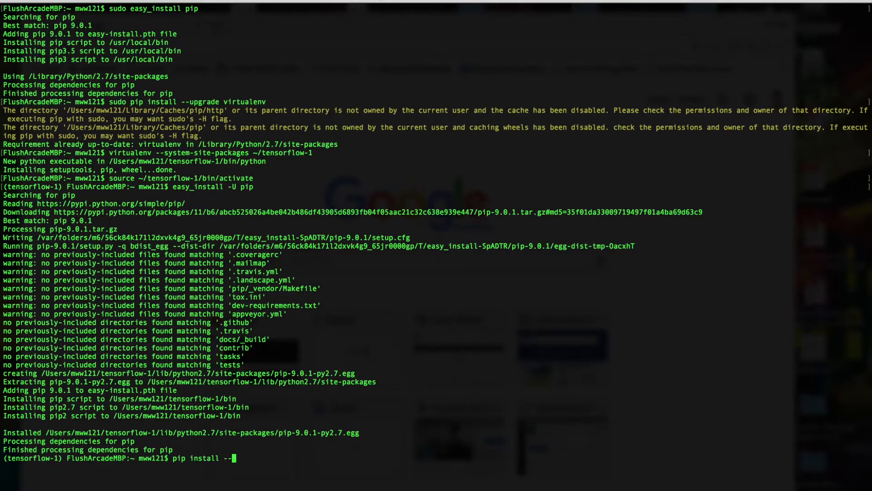
{"action": "type", "text": "upgrade tensorflow"}
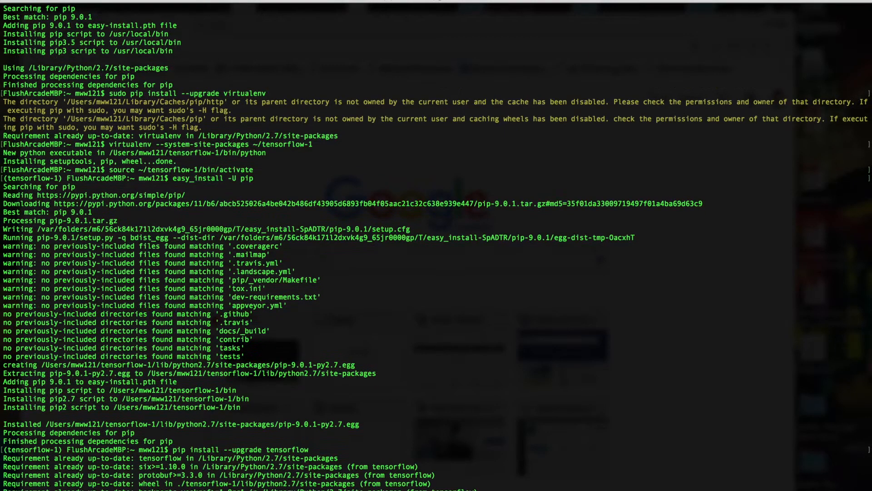
{"action": "scroll", "scroll_direction": "down", "scroll_amount": 3}
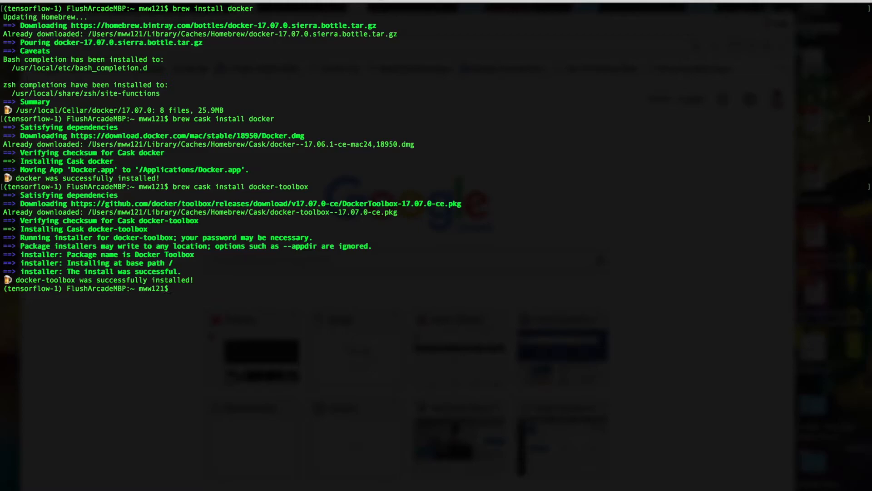
Step: Enter docker-machine create --driver "virtualbox" at the prompt
{"action": "type", "text": "docker-machine c"}
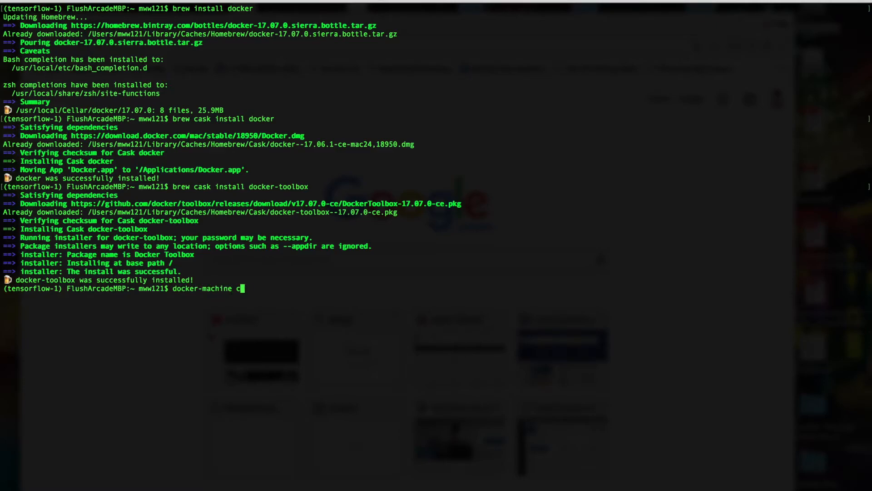
{"action": "type", "text": "reate --de"}
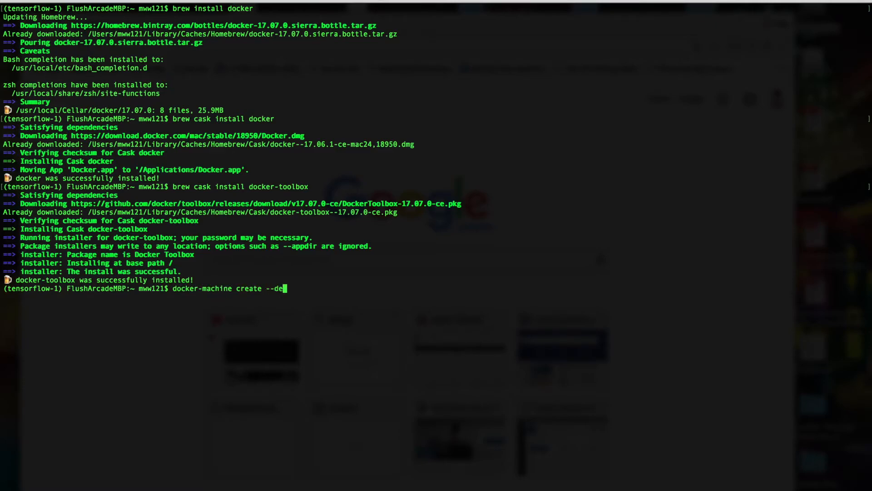
{"action": "type", "text": "river \"virtualbox\""}
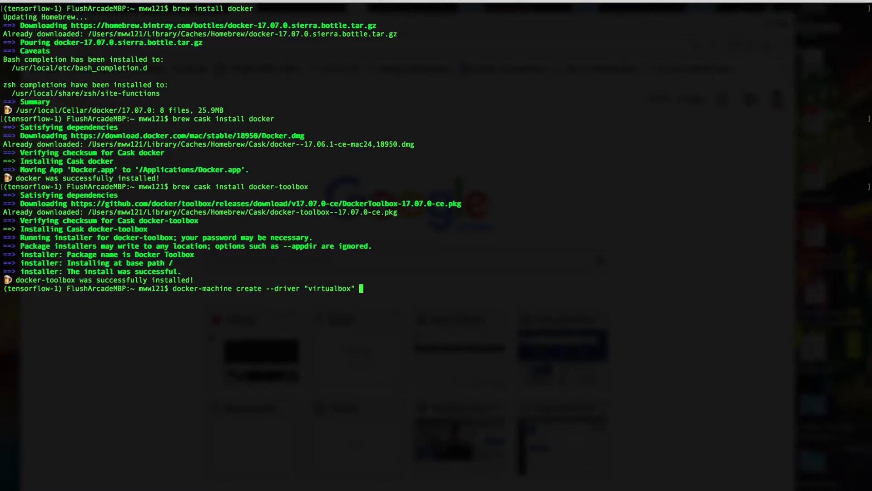
{"action": "type", "text": "docker"}
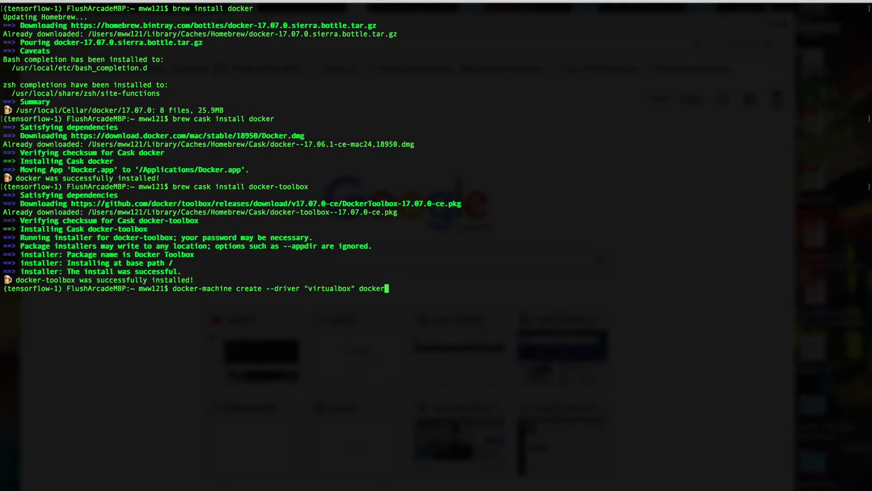
Step: Run the command to create docker-box and wait for 'Docker is up and running!'
{"action": "key", "text": "Return"}
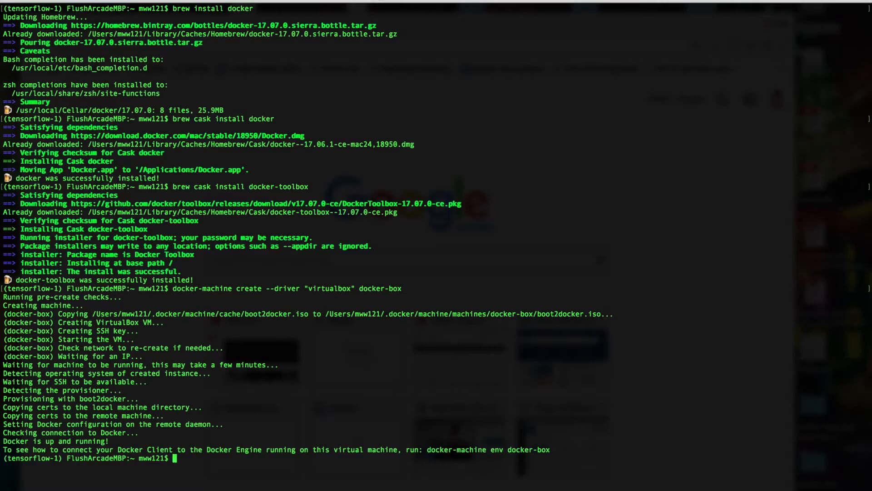
Step: Run docker-machine start docker-box, confirming it is already running
{"action": "type", "text": "docker-"}
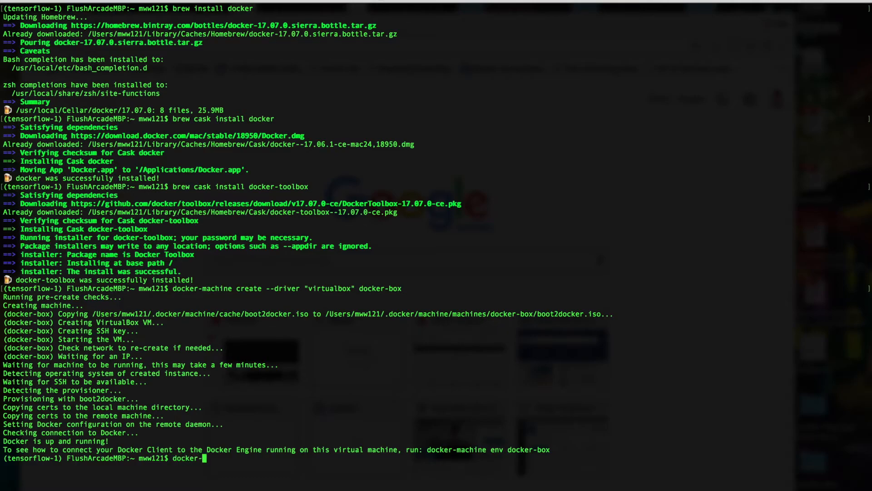
{"action": "type", "text": "machine st"}
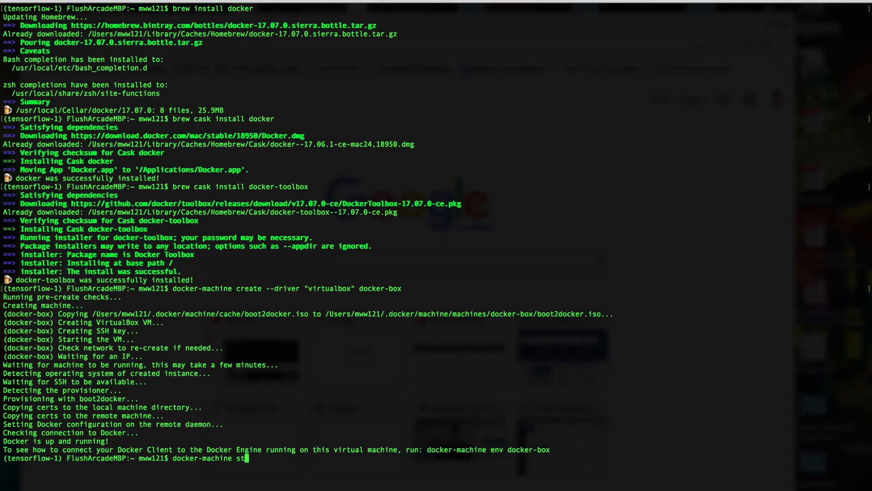
{"action": "type", "text": "art do"}
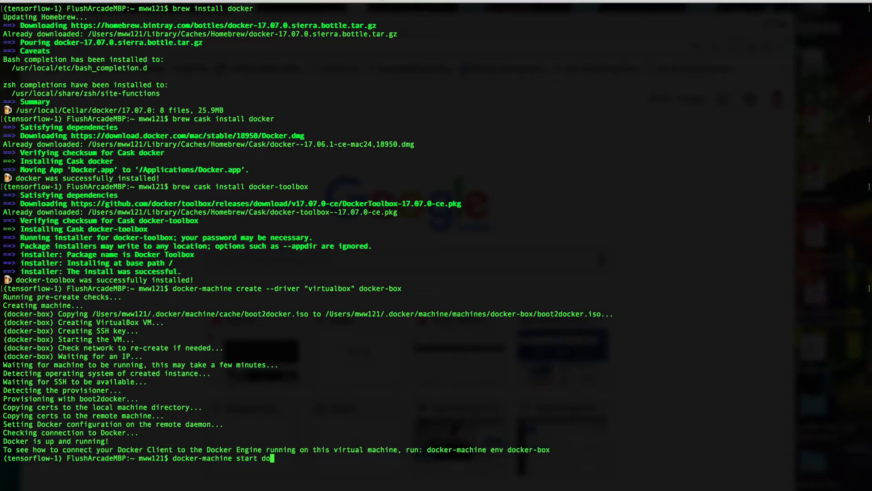
{"action": "key", "text": "Return"}
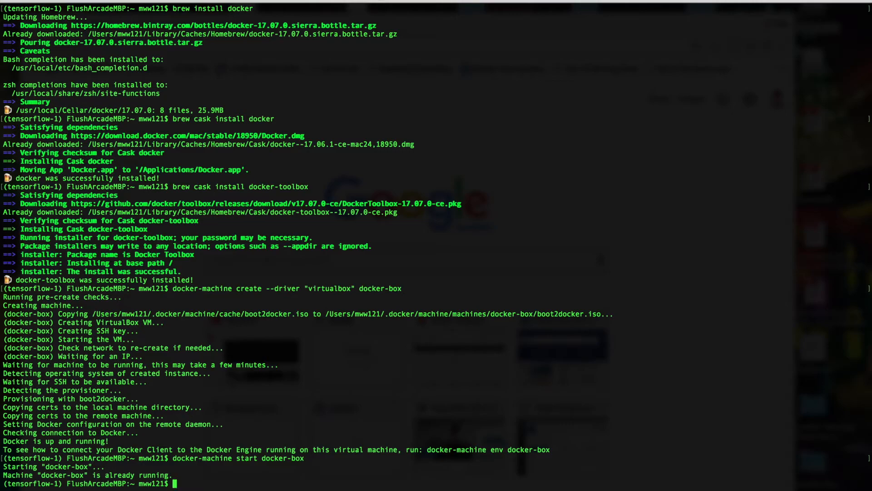
Step: Point the shell at docker-box with eval "$(docker-machine env docker-box)"
{"action": "type", "text": "eval \""}
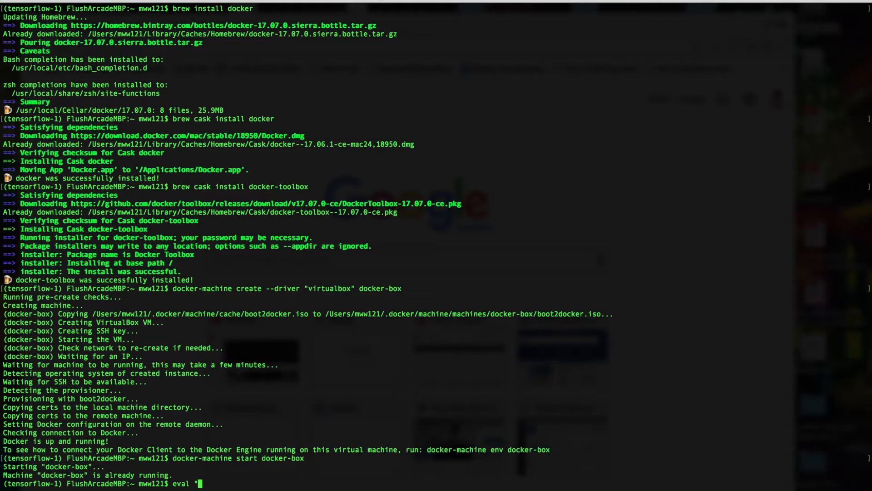
{"action": "type", "text": "$("}
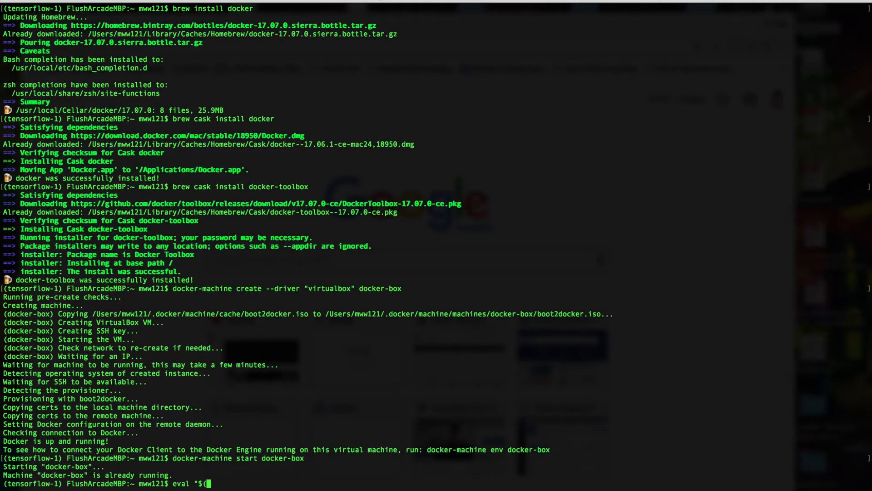
{"action": "type", "text": "docker-"}
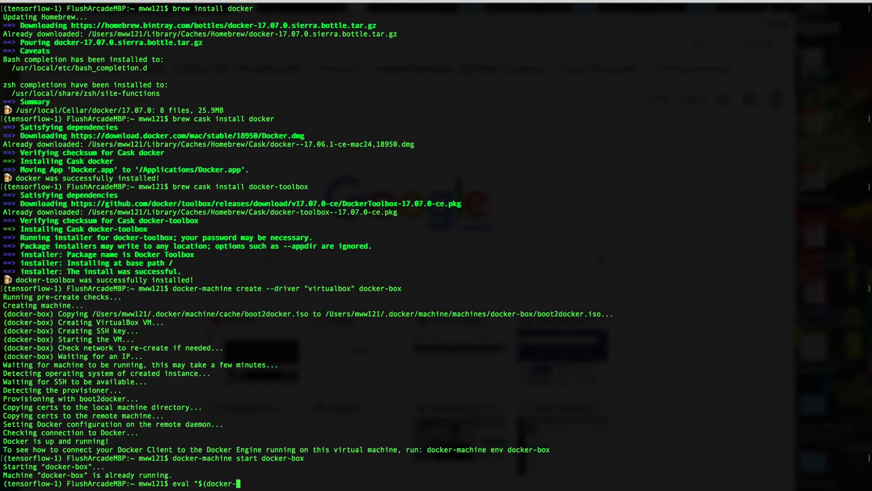
{"action": "type", "text": "machine"}
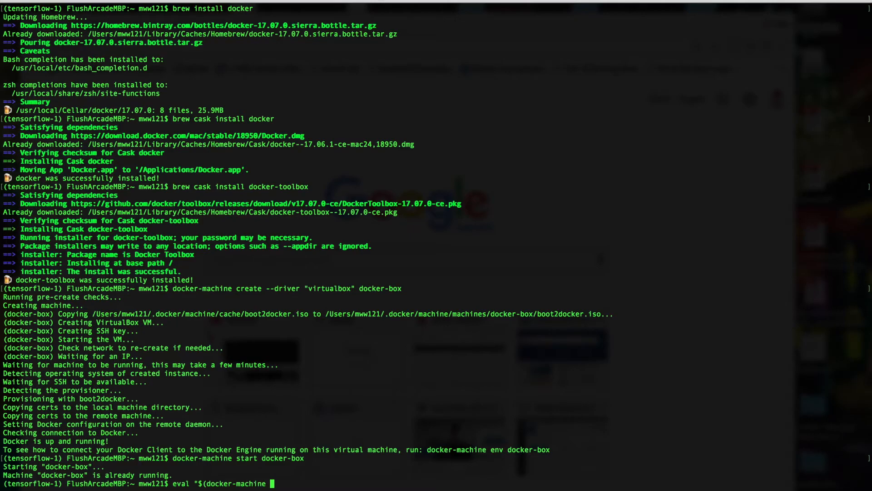
{"action": "type", "text": "env"}
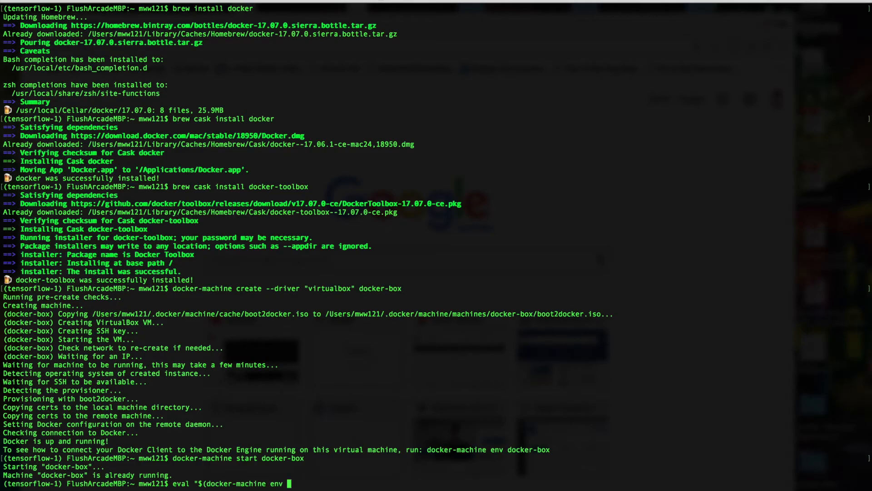
{"action": "type", "text": "docker-box"}
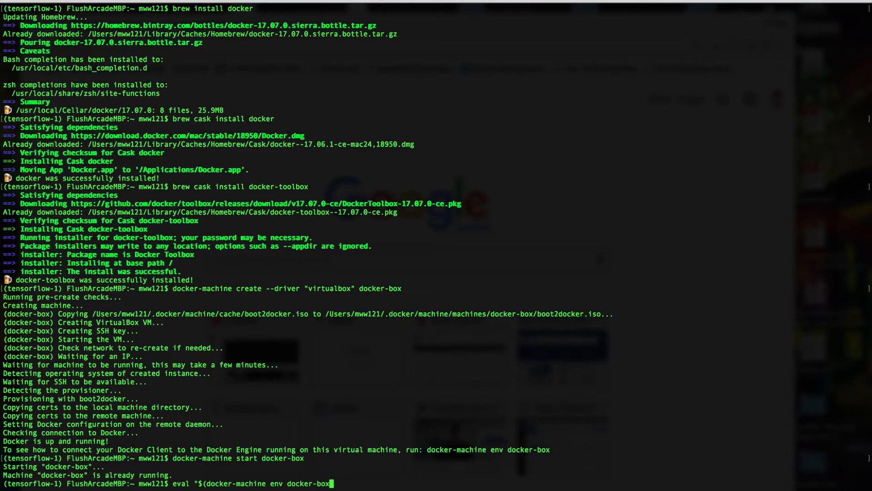
{"action": "type", "text": "\""}
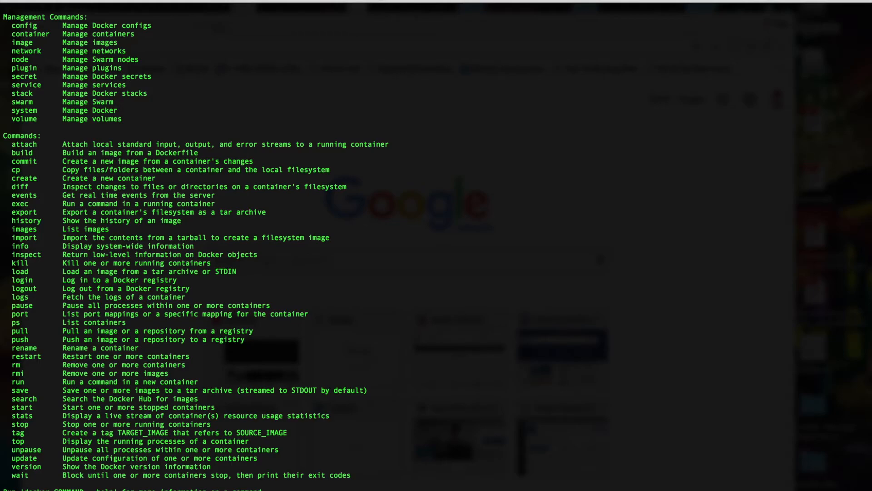
Step: Launch the gcr.io/tensorflow/tensorflow container on port 8888 and open the Jupyter token URL
{"action": "key", "text": "Return"}
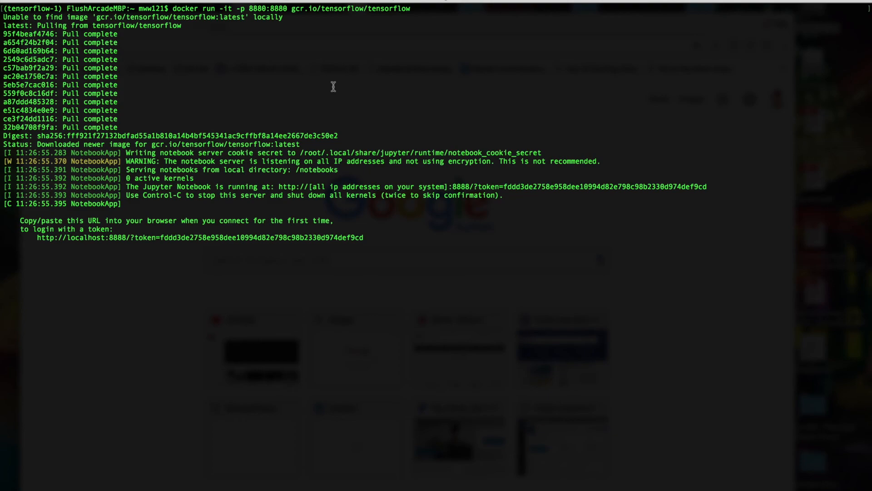
{"action": "mouse_move", "coordinate": [46, 240]}
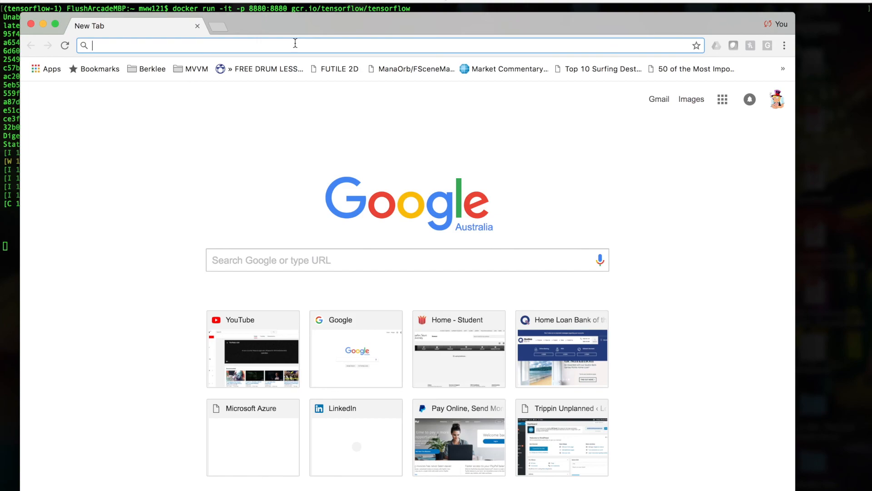
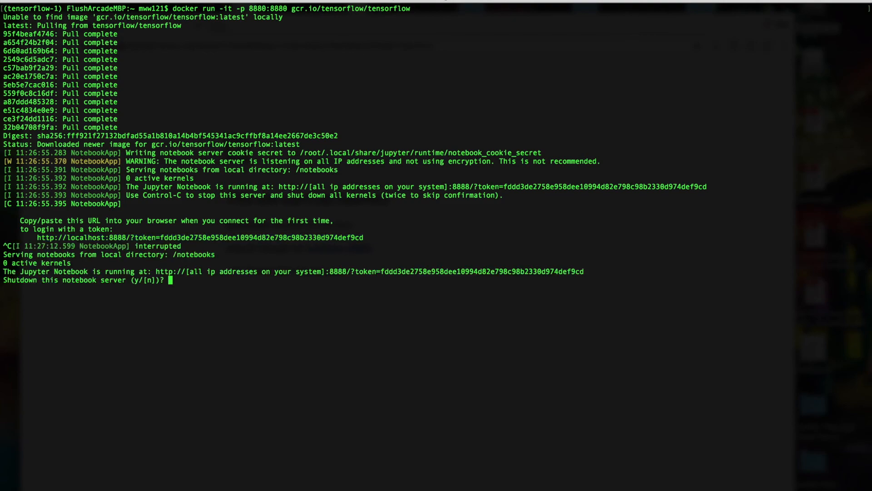
Step: Confirm shutdown with y, then show docker-box's IP, 192.168.99.103
{"action": "type", "text": "y"}
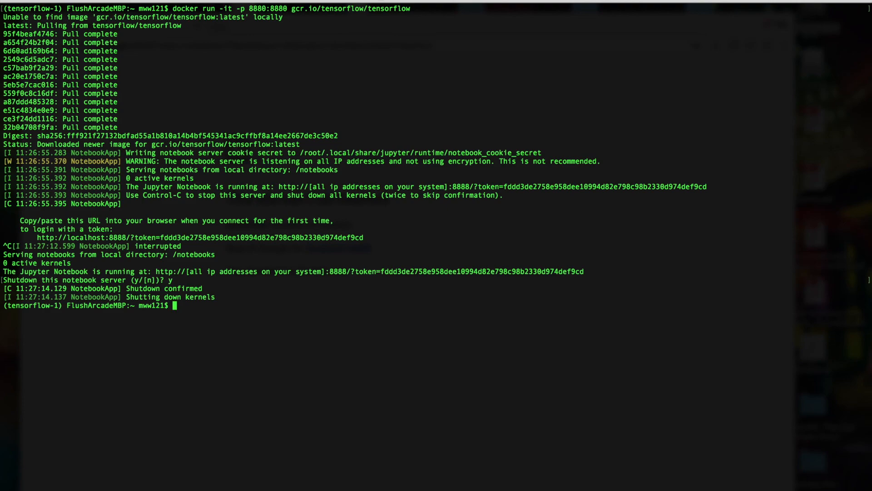
{"action": "type", "text": "docker-machine"}
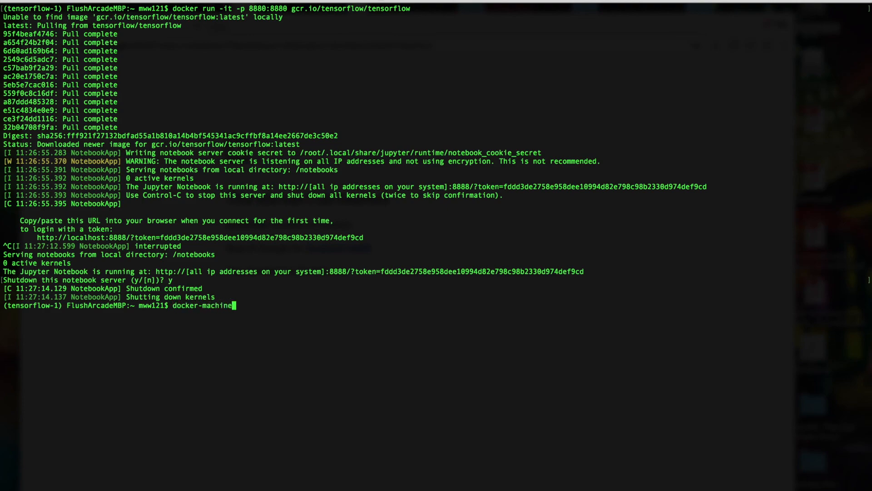
{"action": "type", "text": "ip docker-box"}
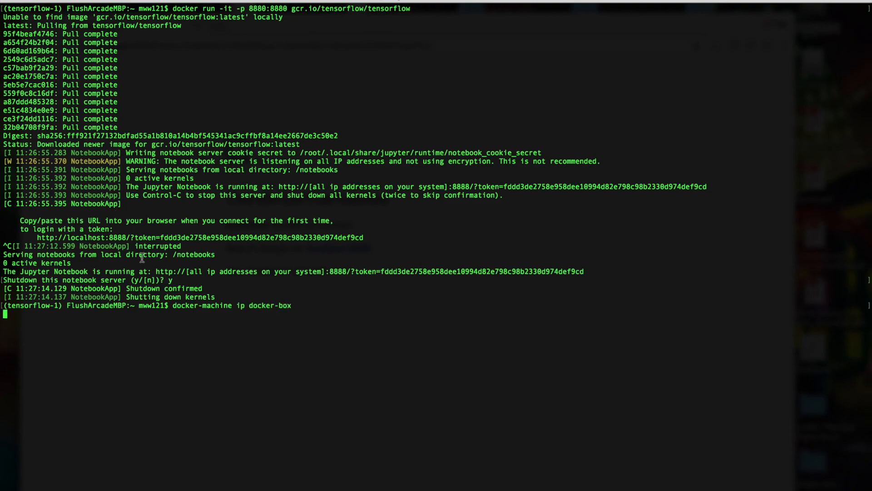
{"action": "key", "text": "Return"}
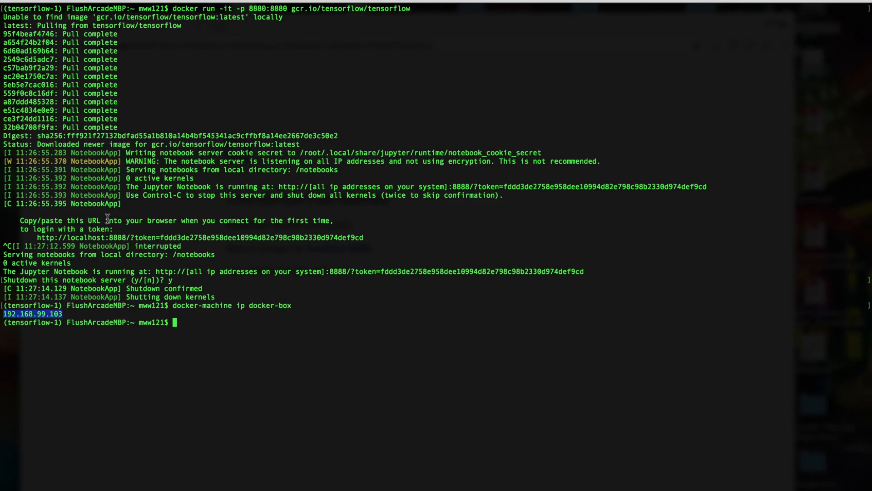